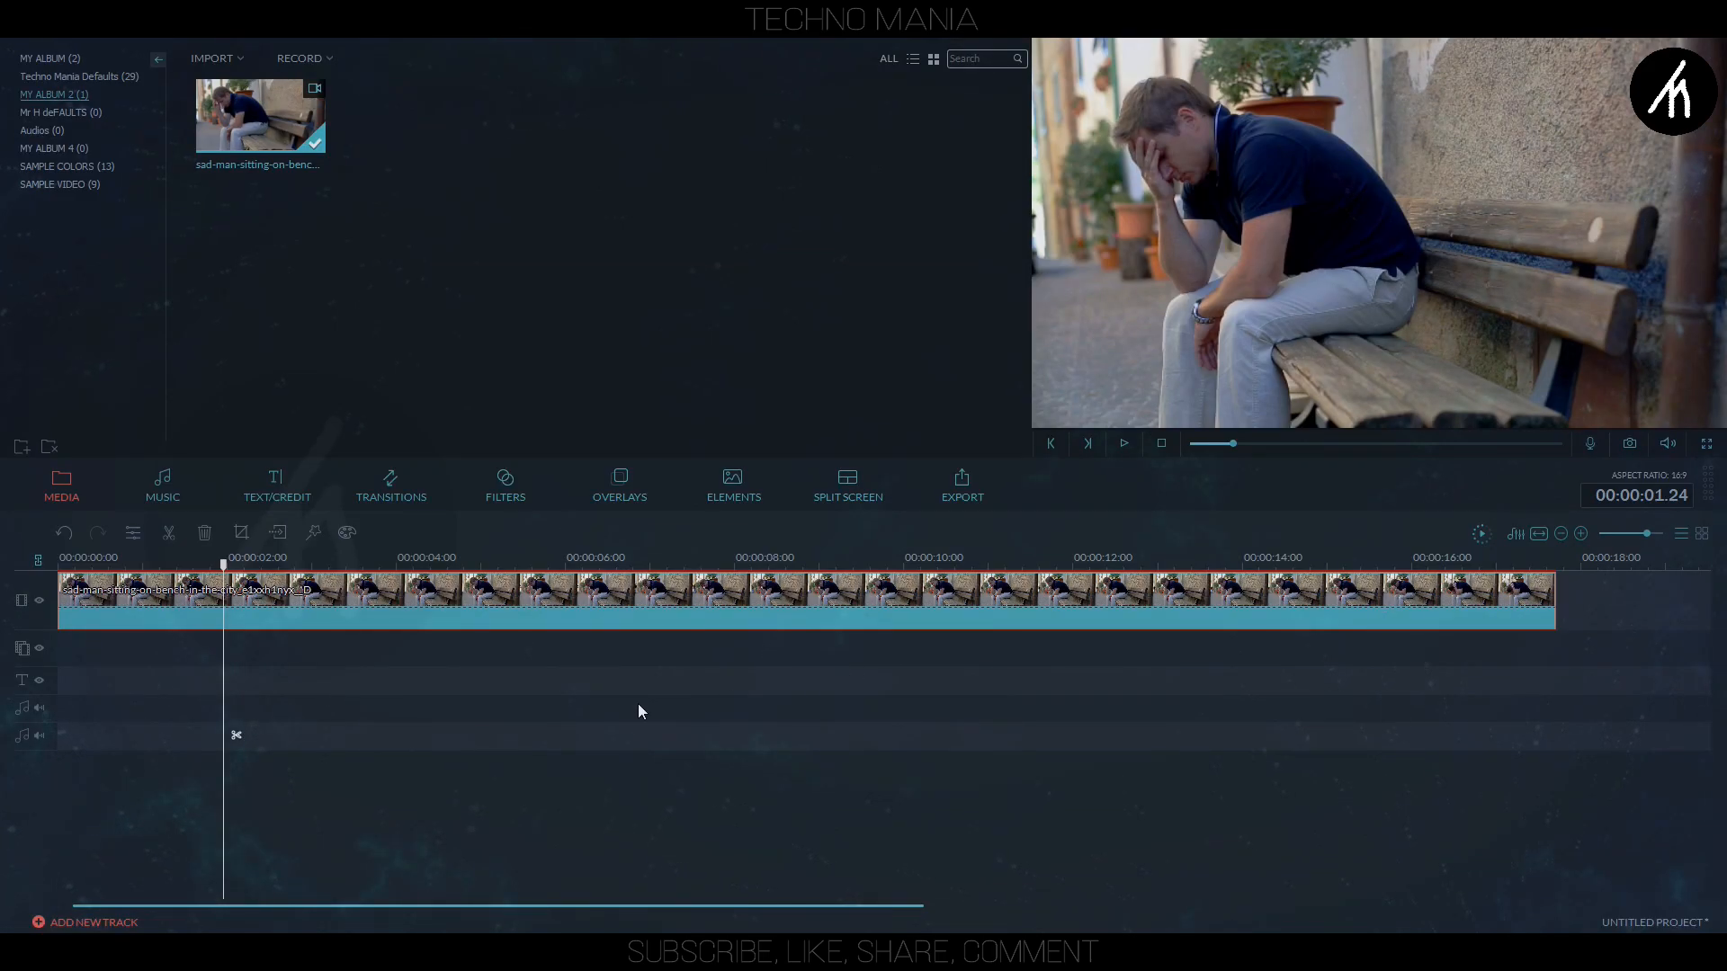
Move the playhead to 00:00:02.00 on the bench clip.
{"action": "left_click", "coordinate": [234, 557]}
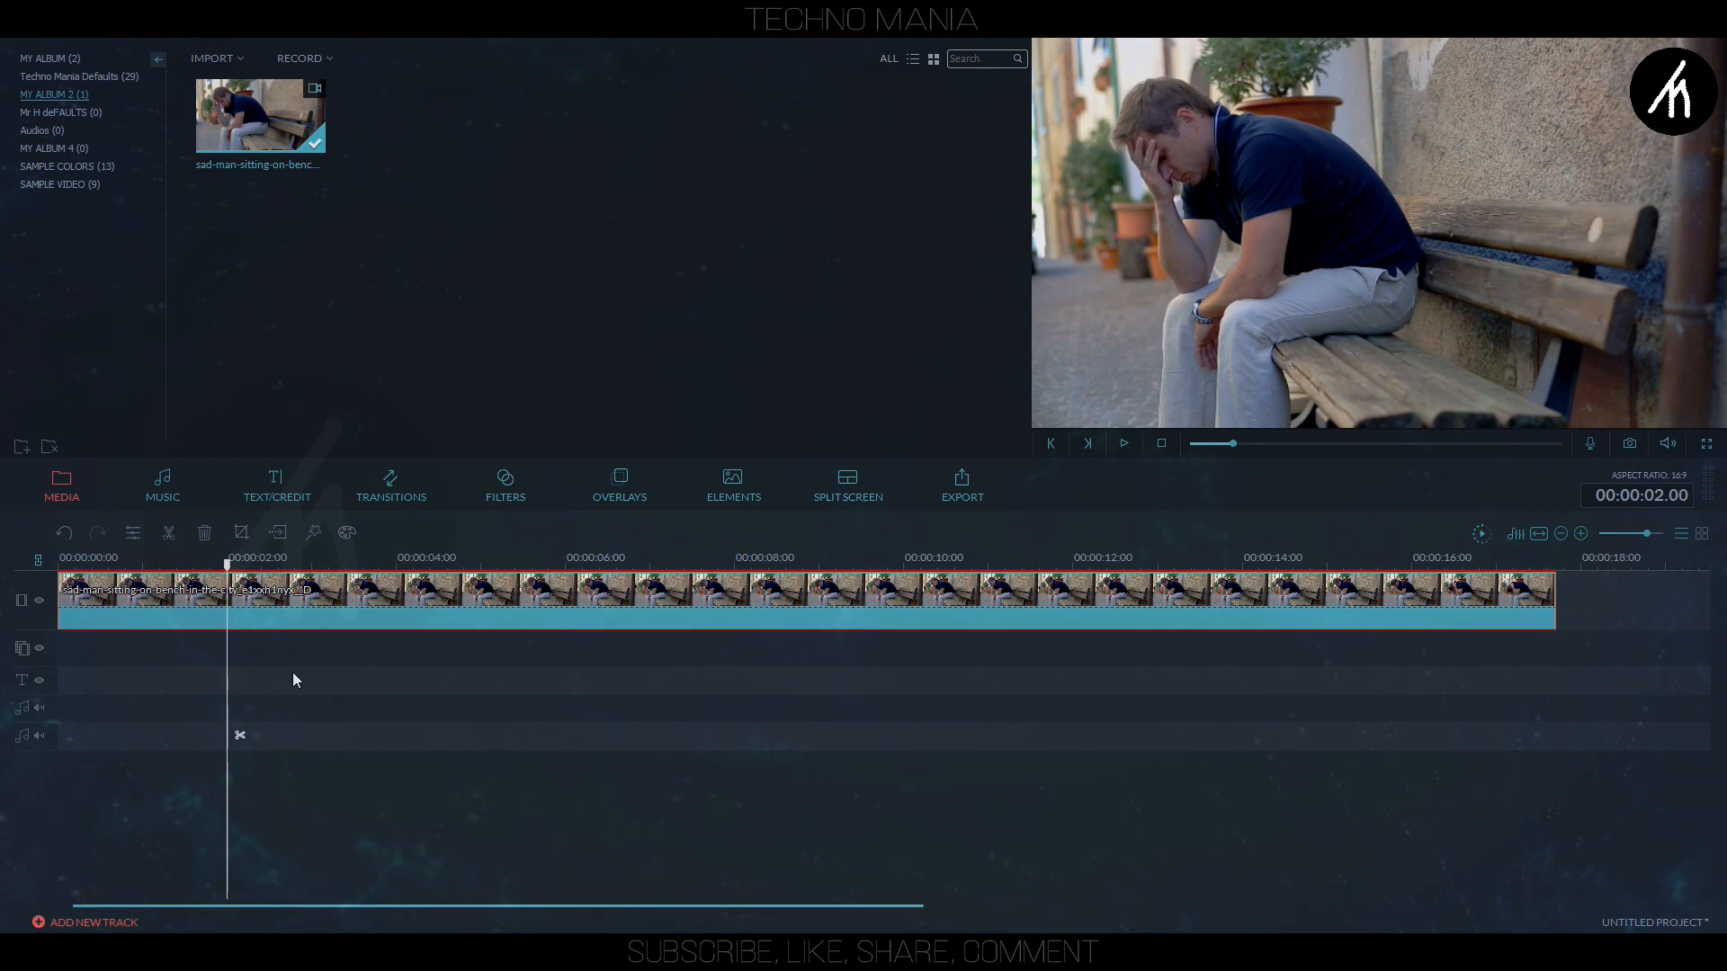
From the bench clip's context menu, enter Pan & Zoom with Constrain set to Manually for a free-form frame.
{"action": "right_click", "coordinate": [293, 679]}
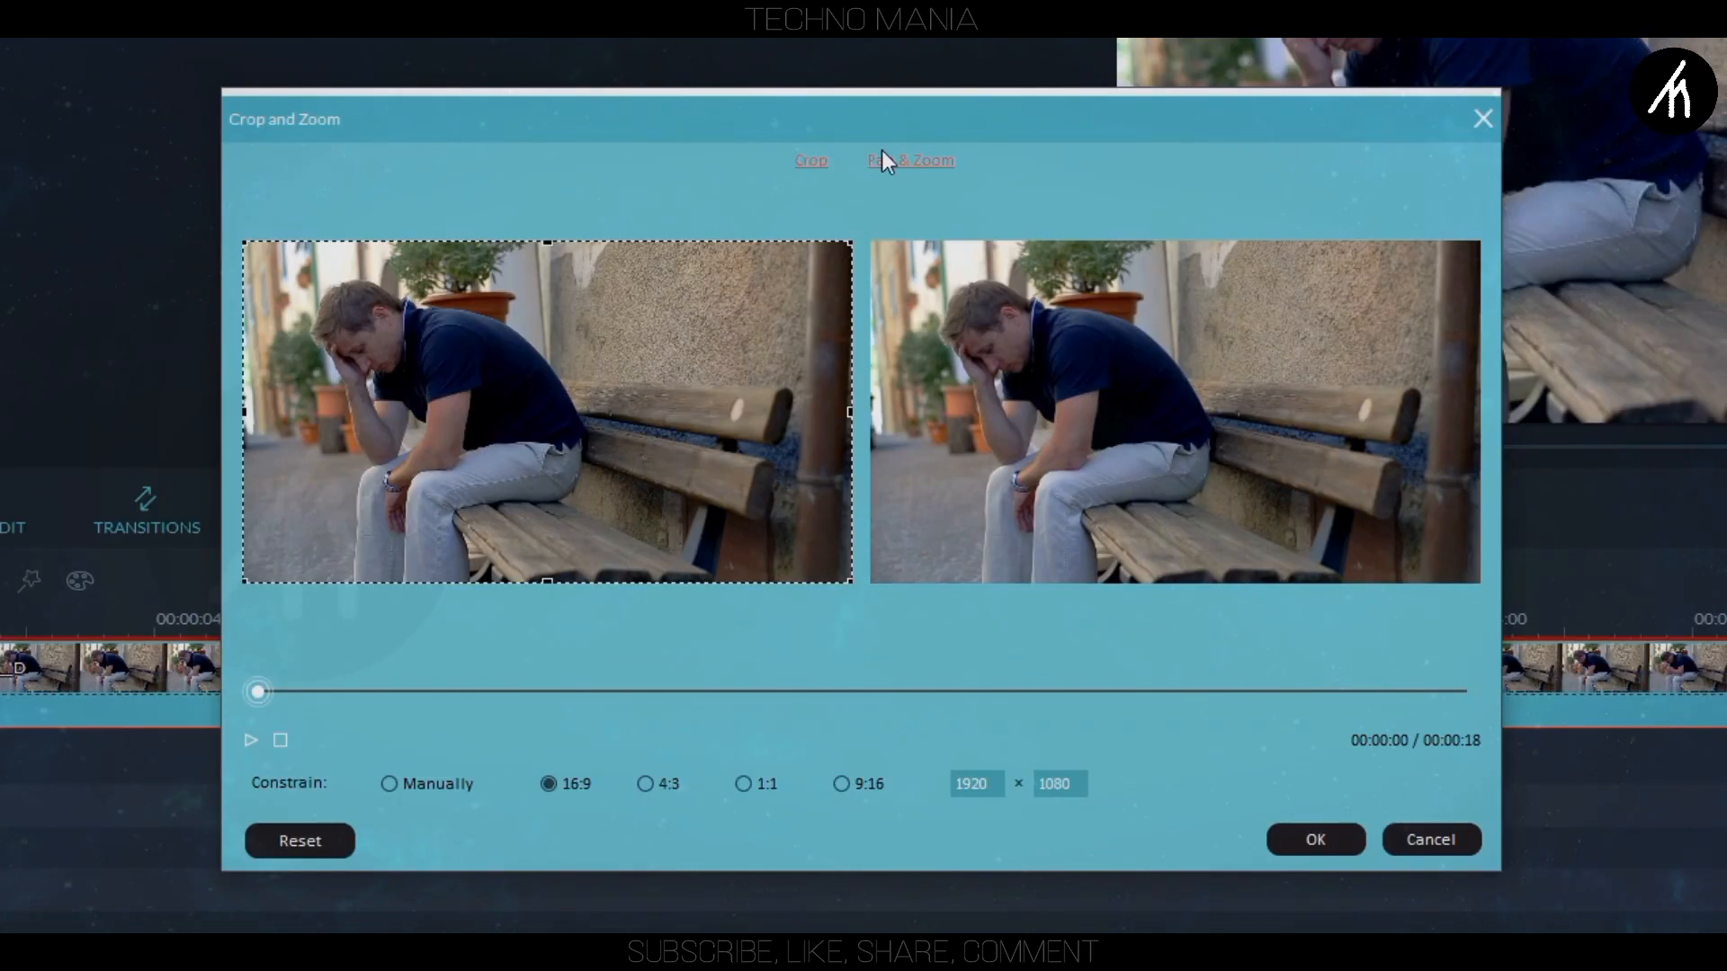
{"action": "left_click", "coordinate": [910, 160]}
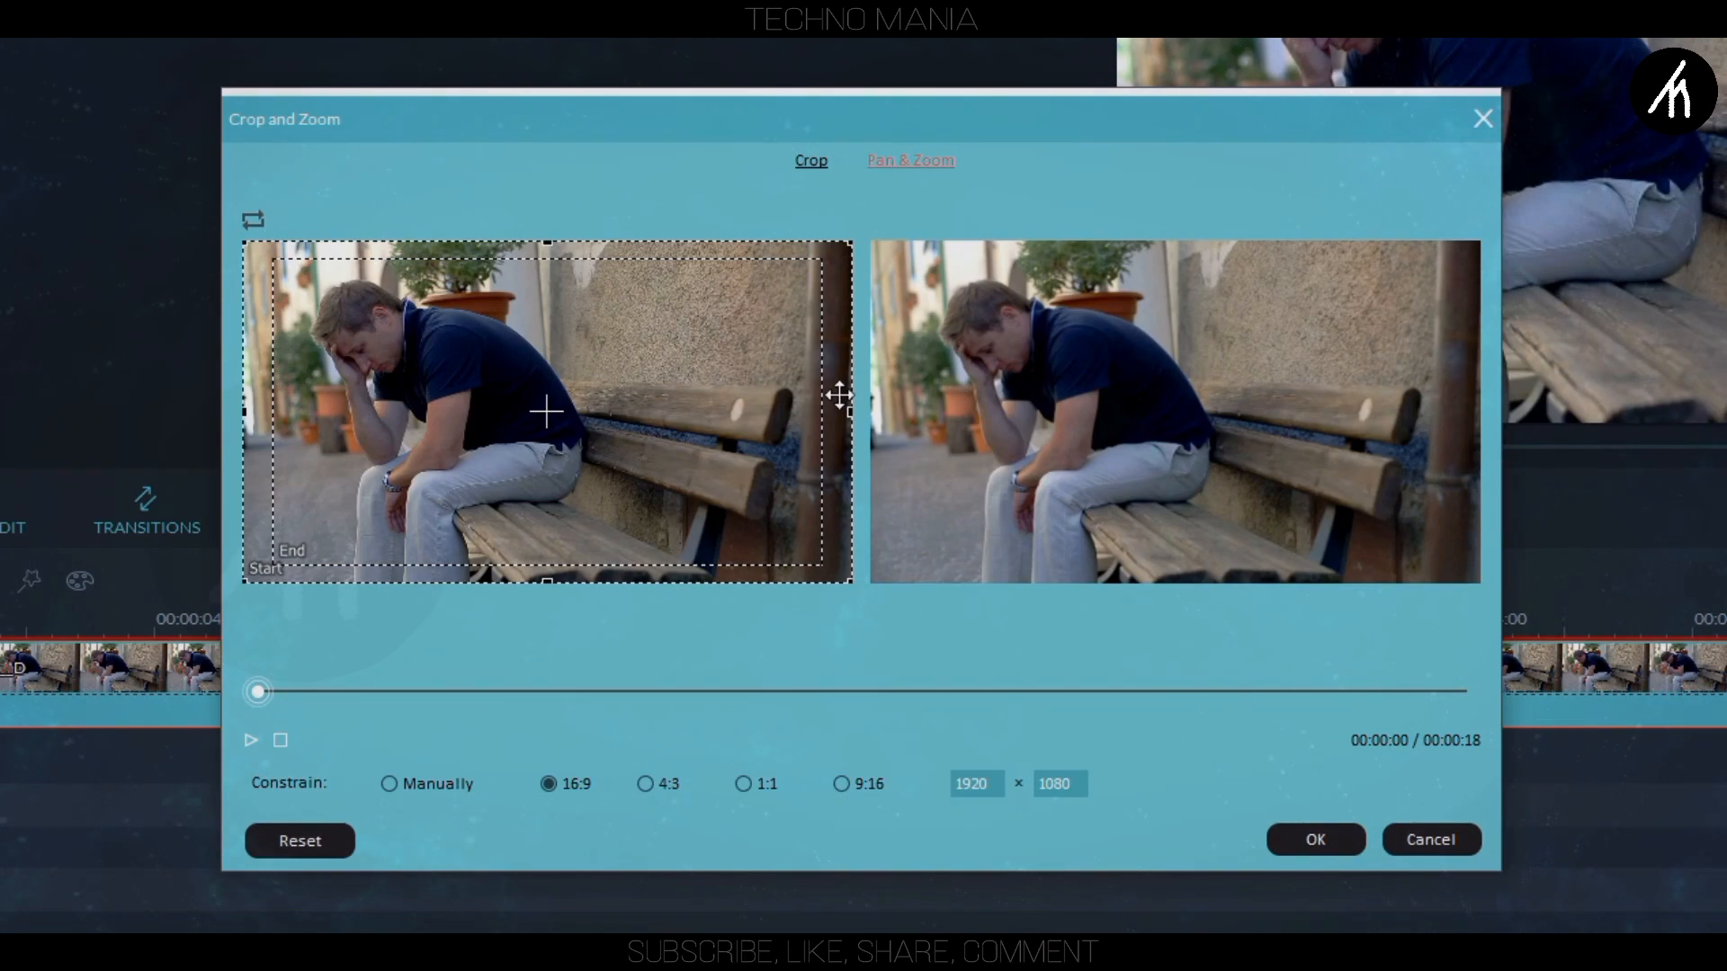
{"action": "left_click", "coordinate": [388, 783]}
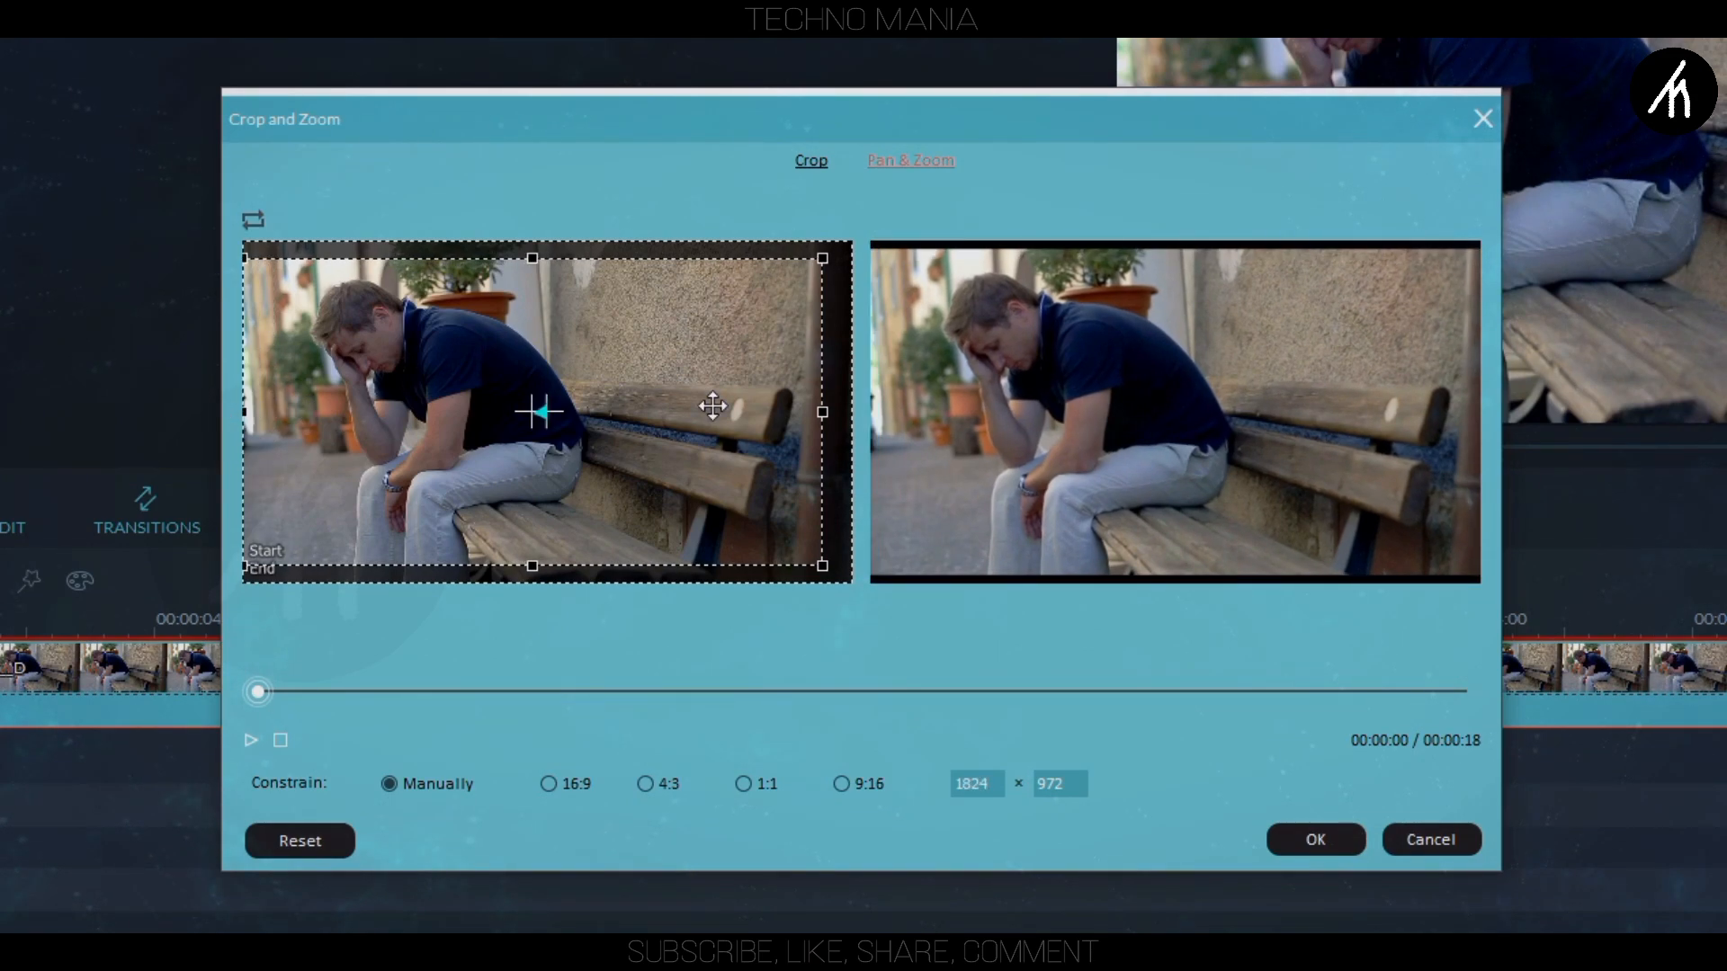
Resize the crop frame to 1920 × 861 and confirm the letterboxed crop.
{"action": "left_click_drag", "start_coordinate": [822, 410], "coordinate": [836, 410]}
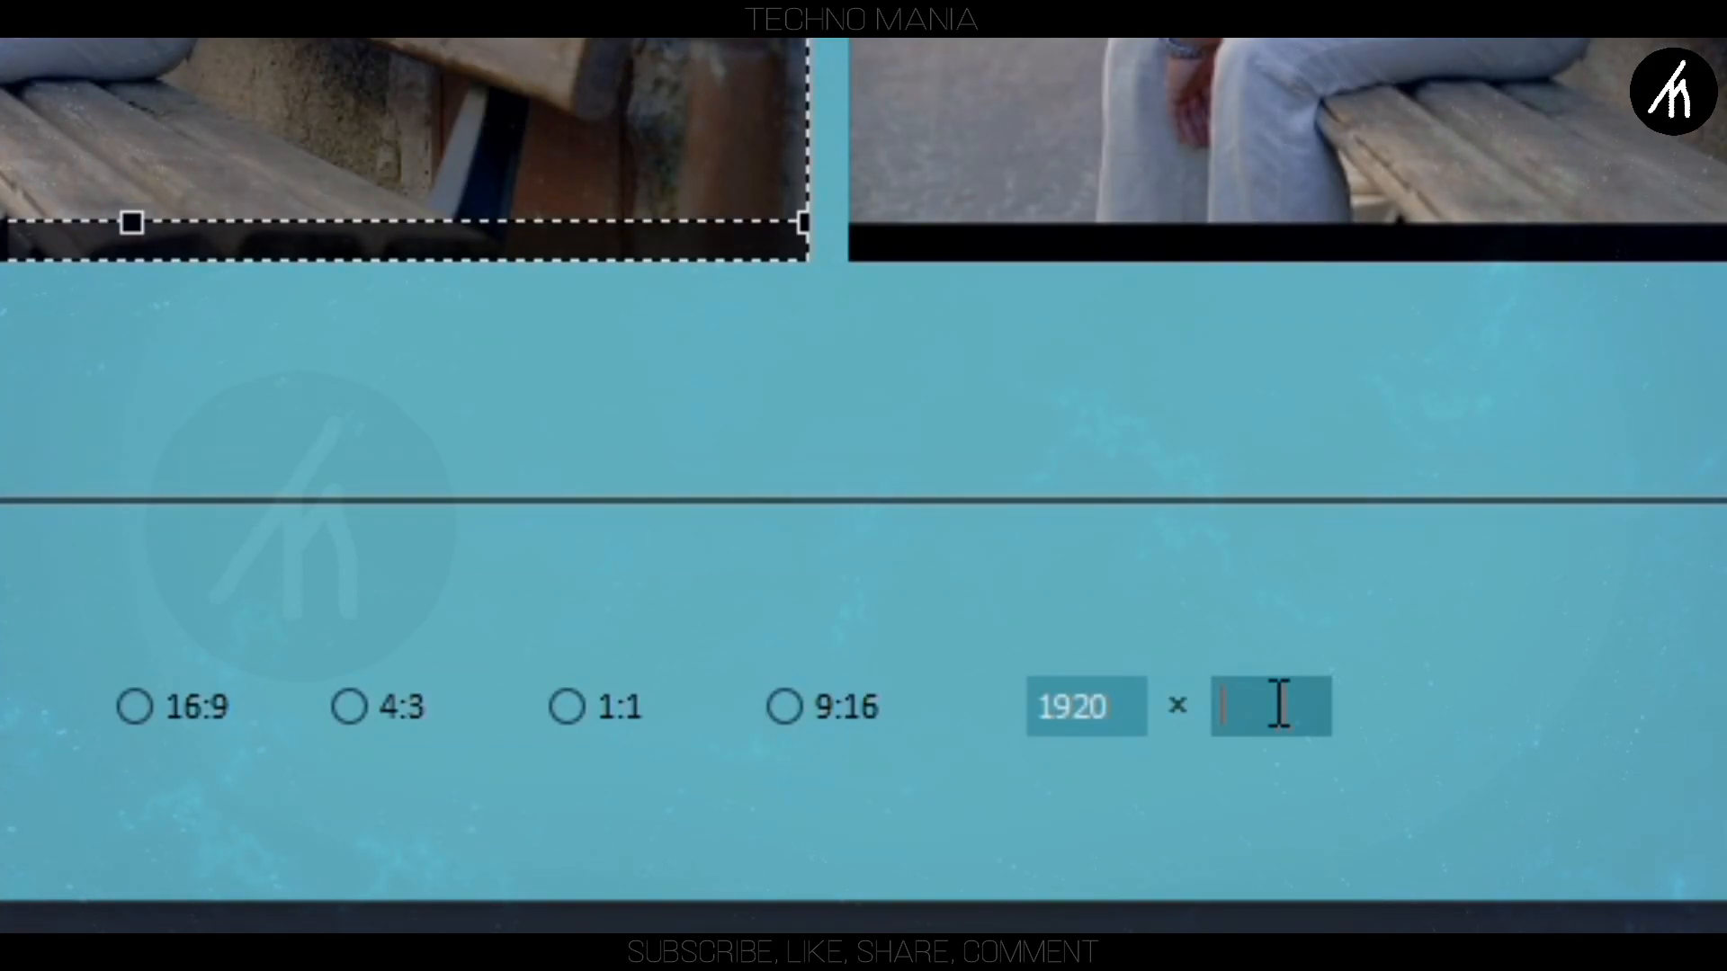
{"action": "type", "text": "86"}
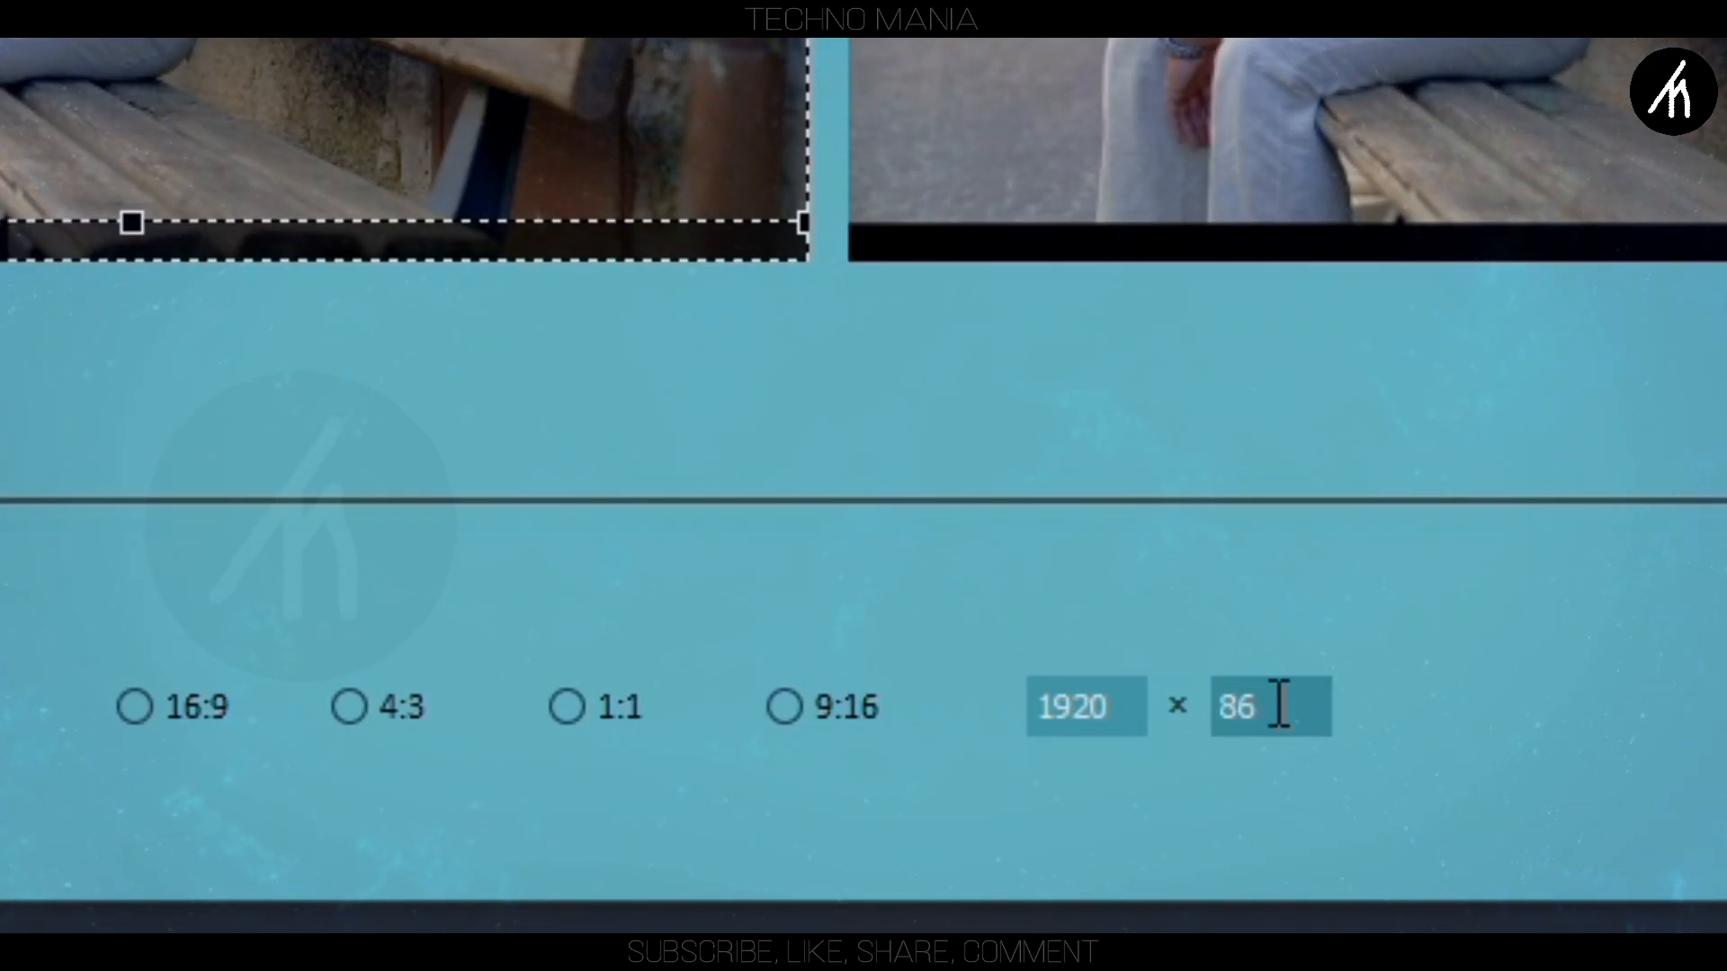
{"action": "type", "text": "1"}
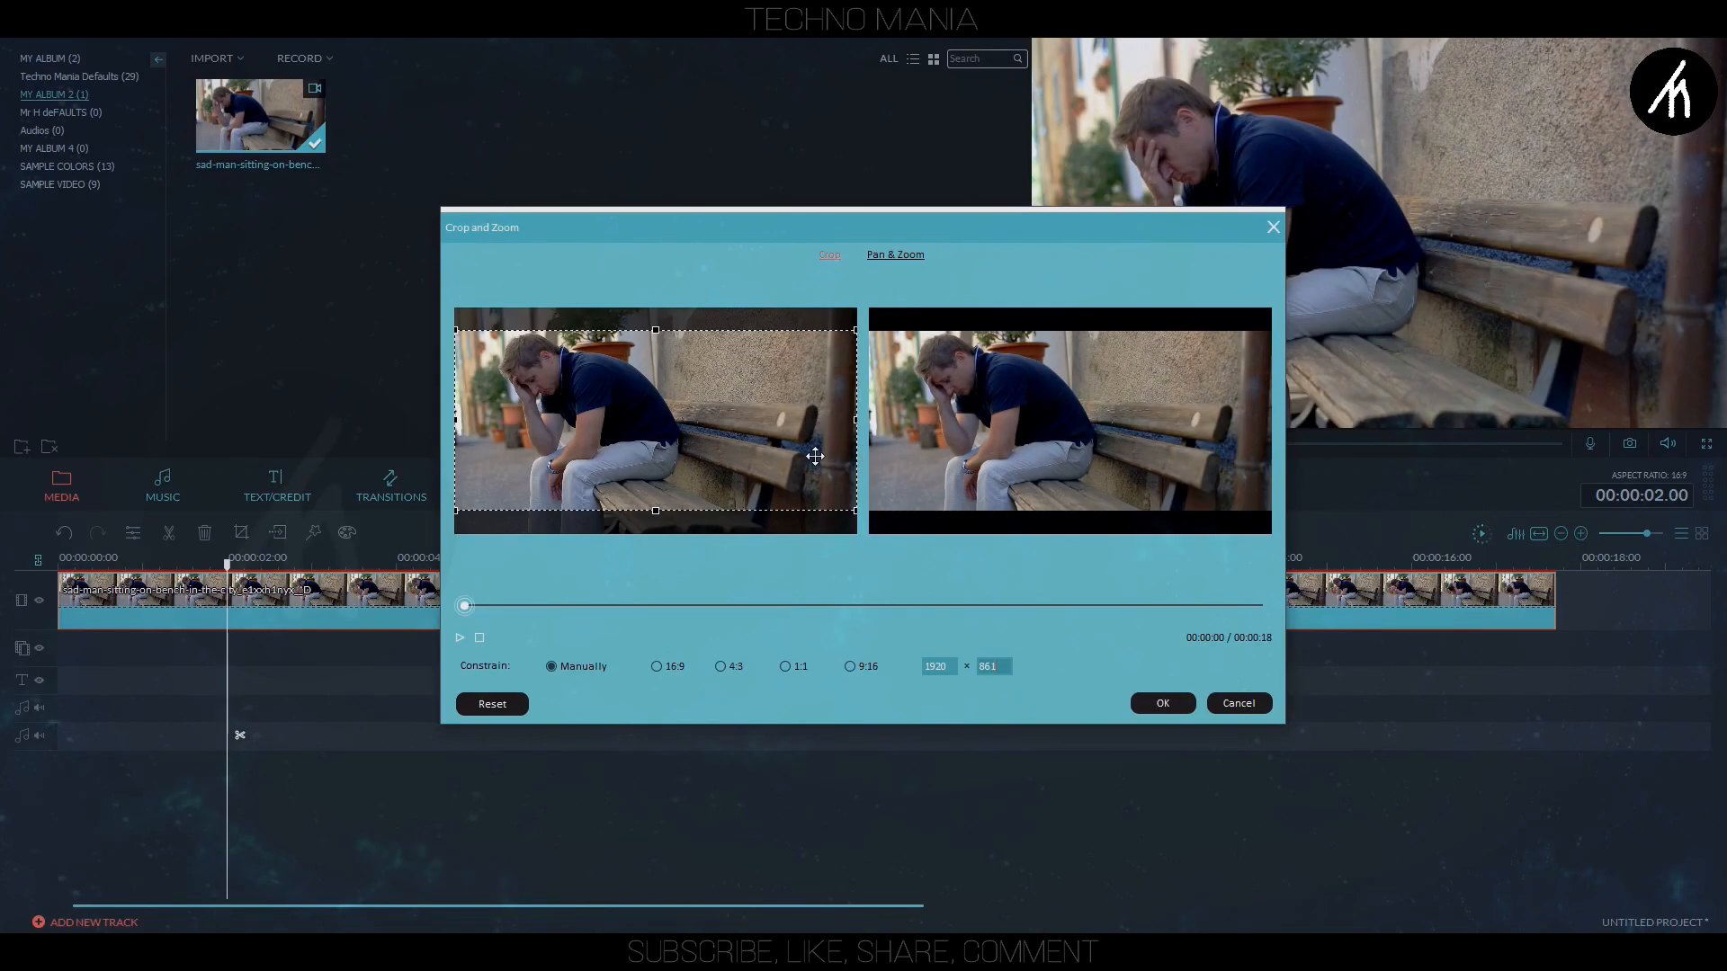
{"action": "left_click", "coordinate": [1160, 703]}
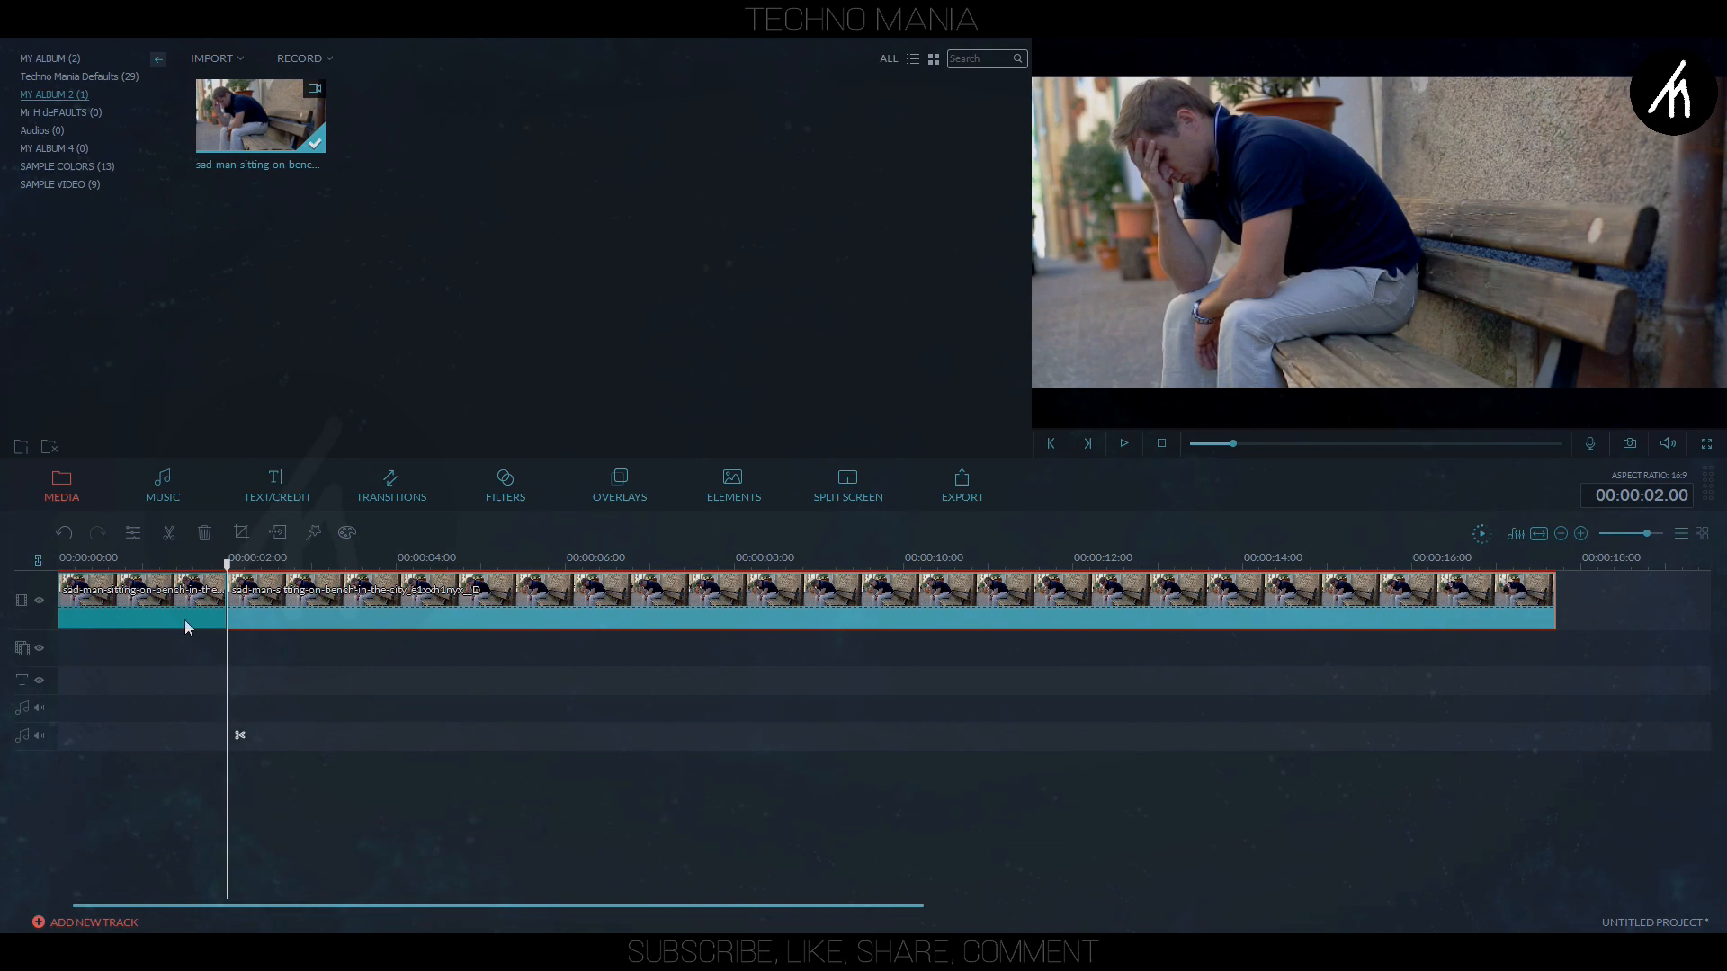
On the first two-second part, swap Pan & Zoom start and end frames to end on full 1920×1080, and preview the move.
{"action": "right_click", "coordinate": [187, 628]}
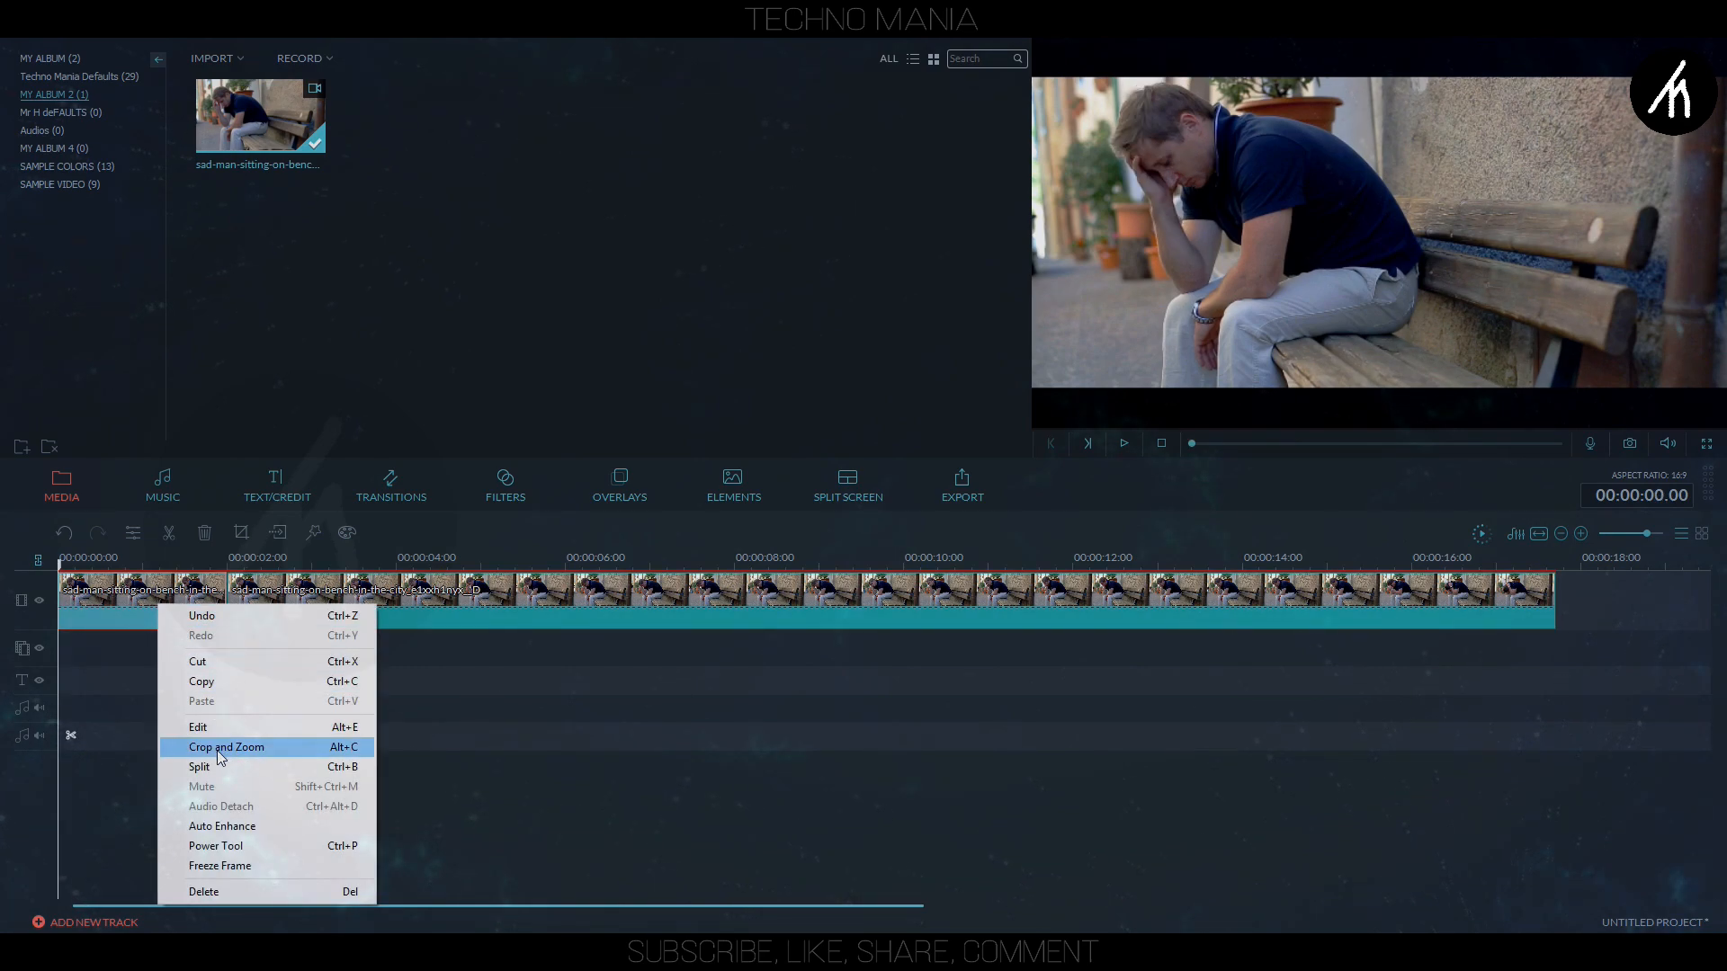
{"action": "left_click", "coordinate": [227, 747]}
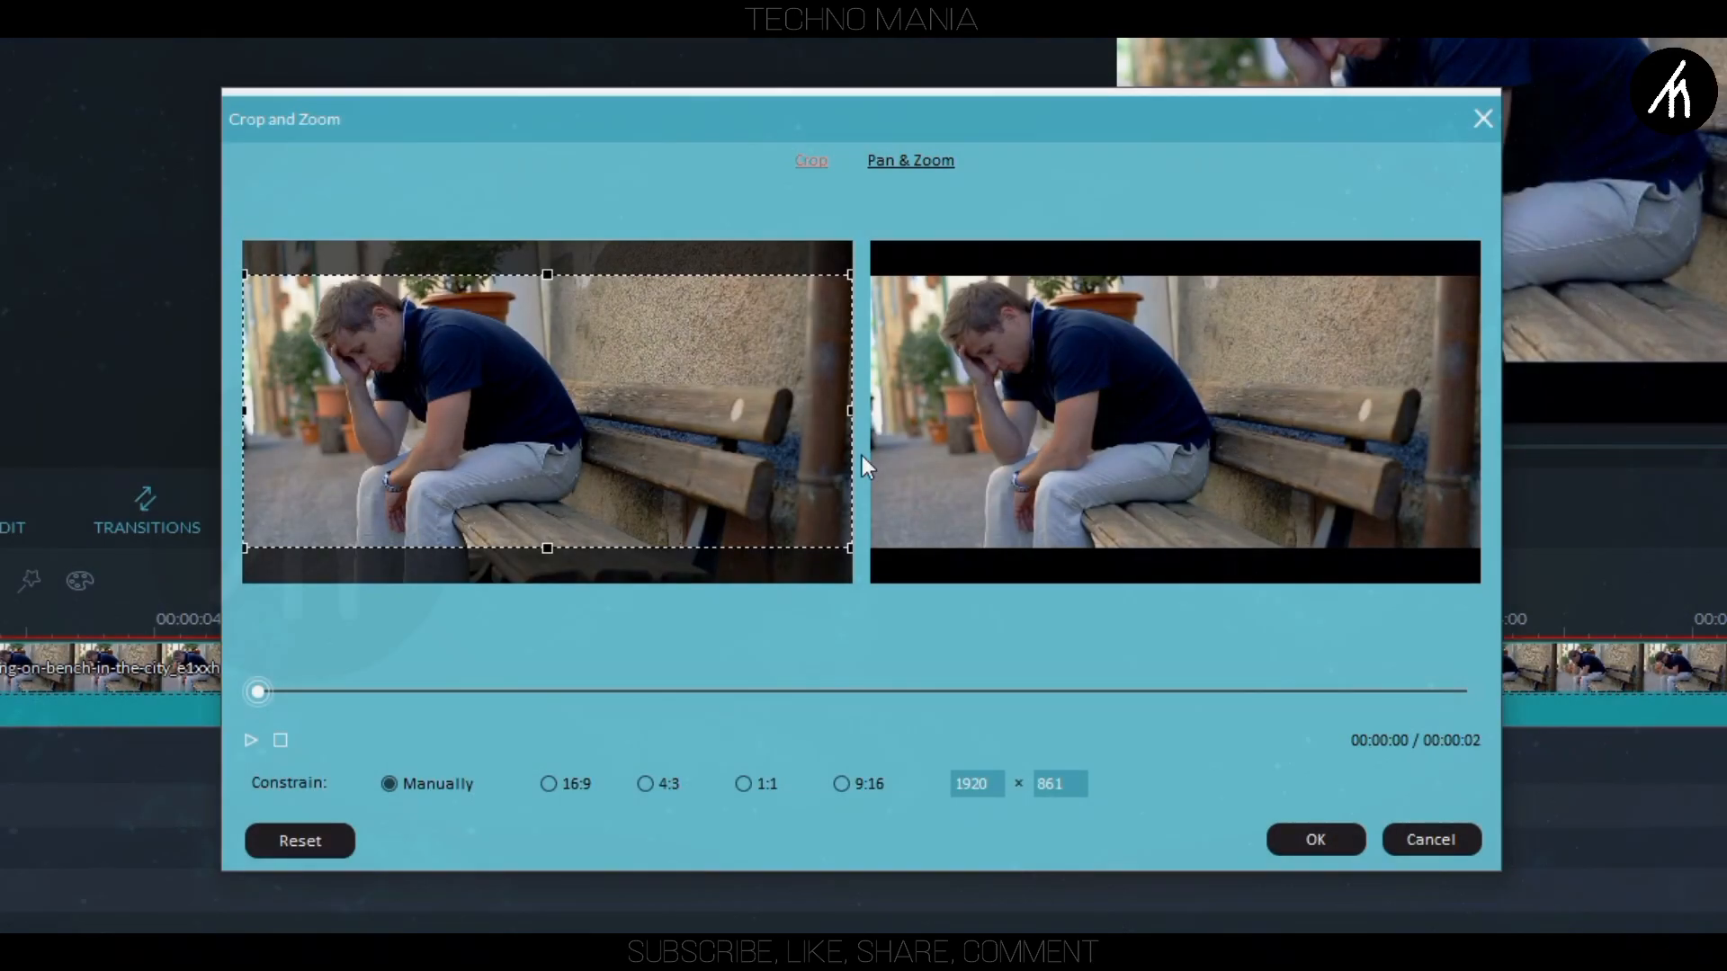
{"action": "left_click", "coordinate": [910, 160]}
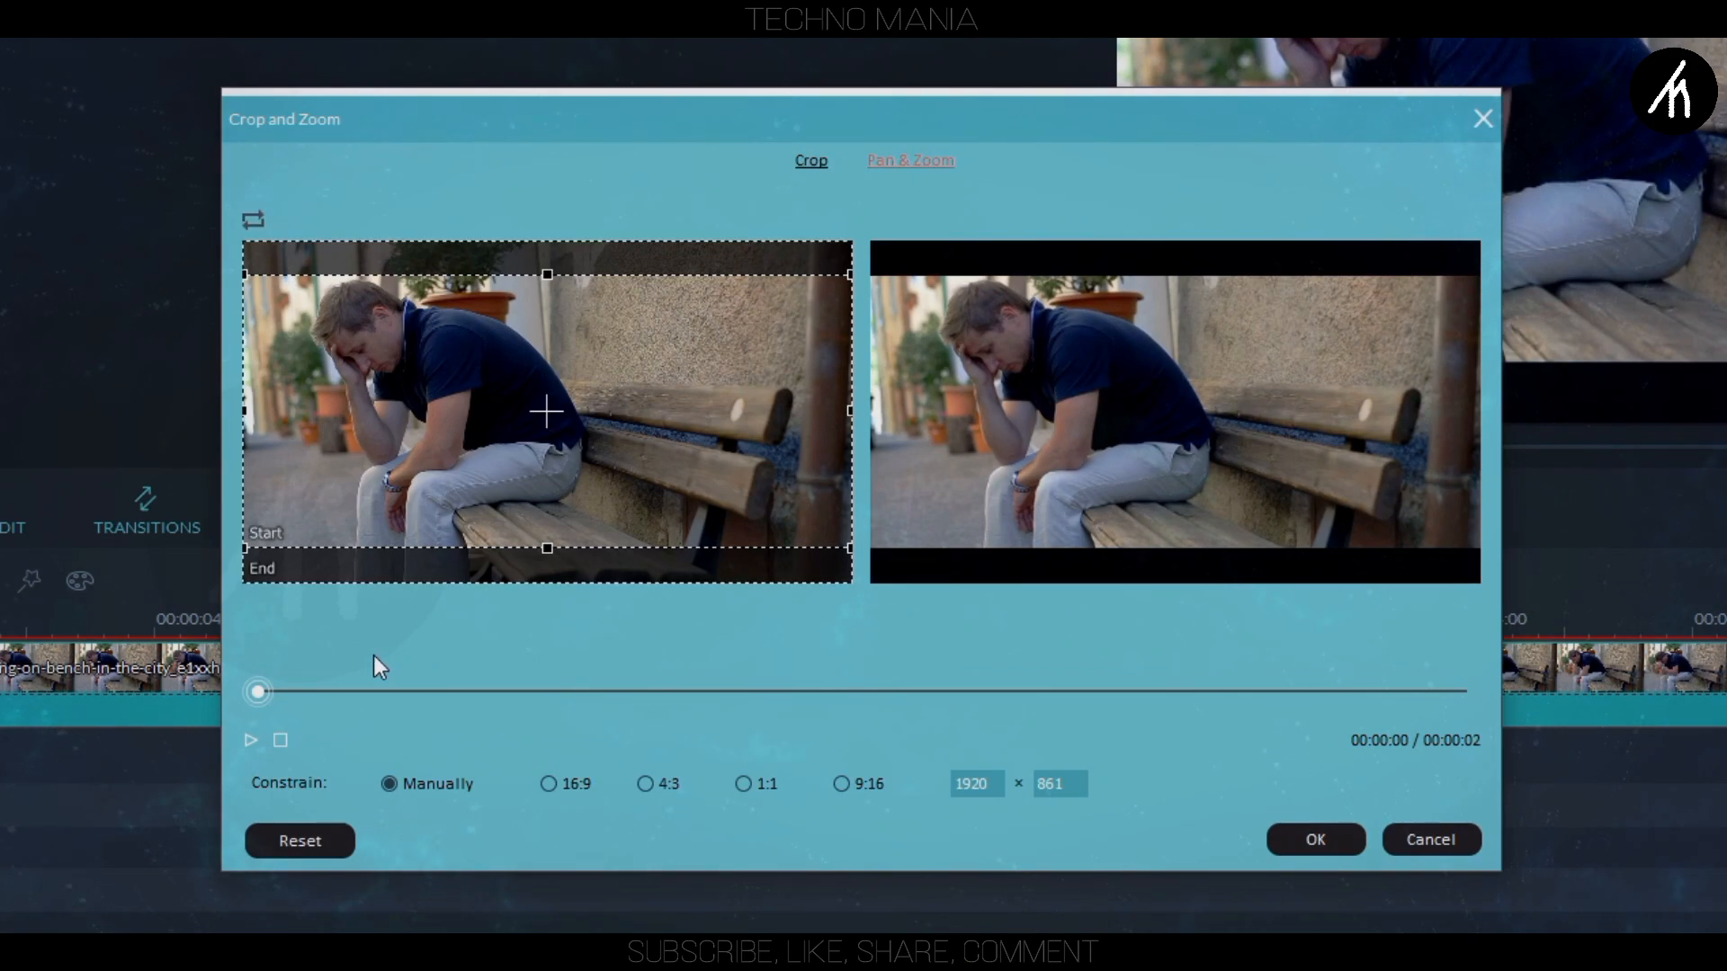
{"action": "left_click", "coordinate": [250, 739]}
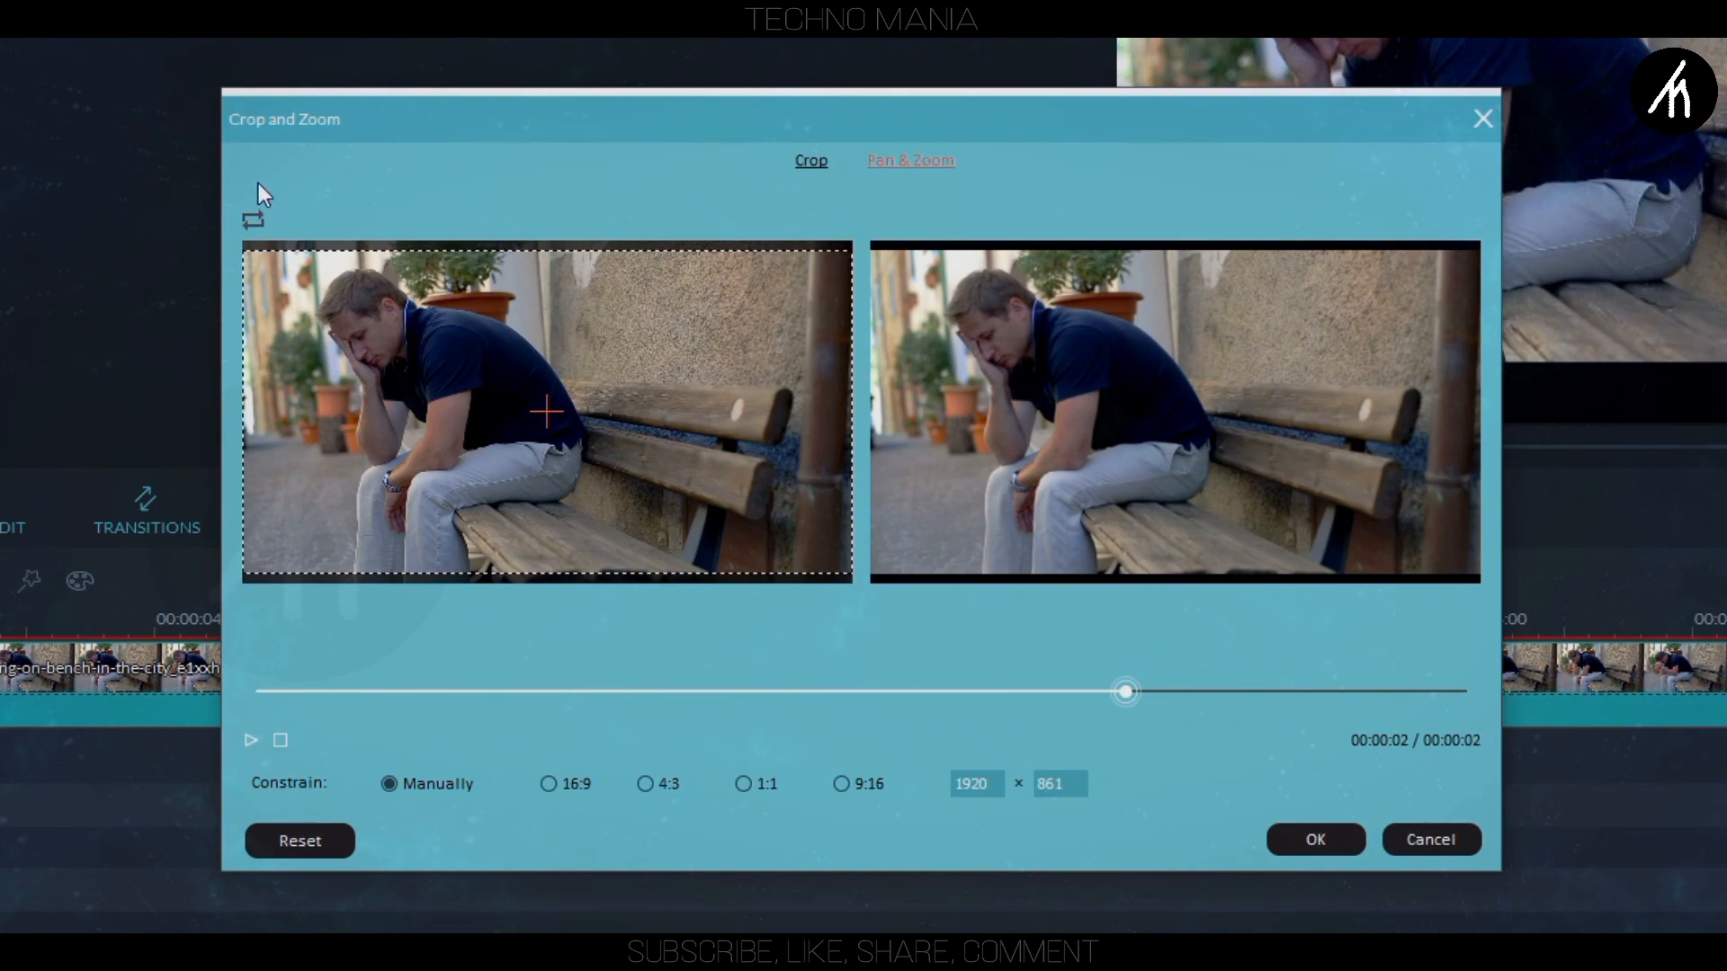
{"action": "left_click", "coordinate": [252, 220]}
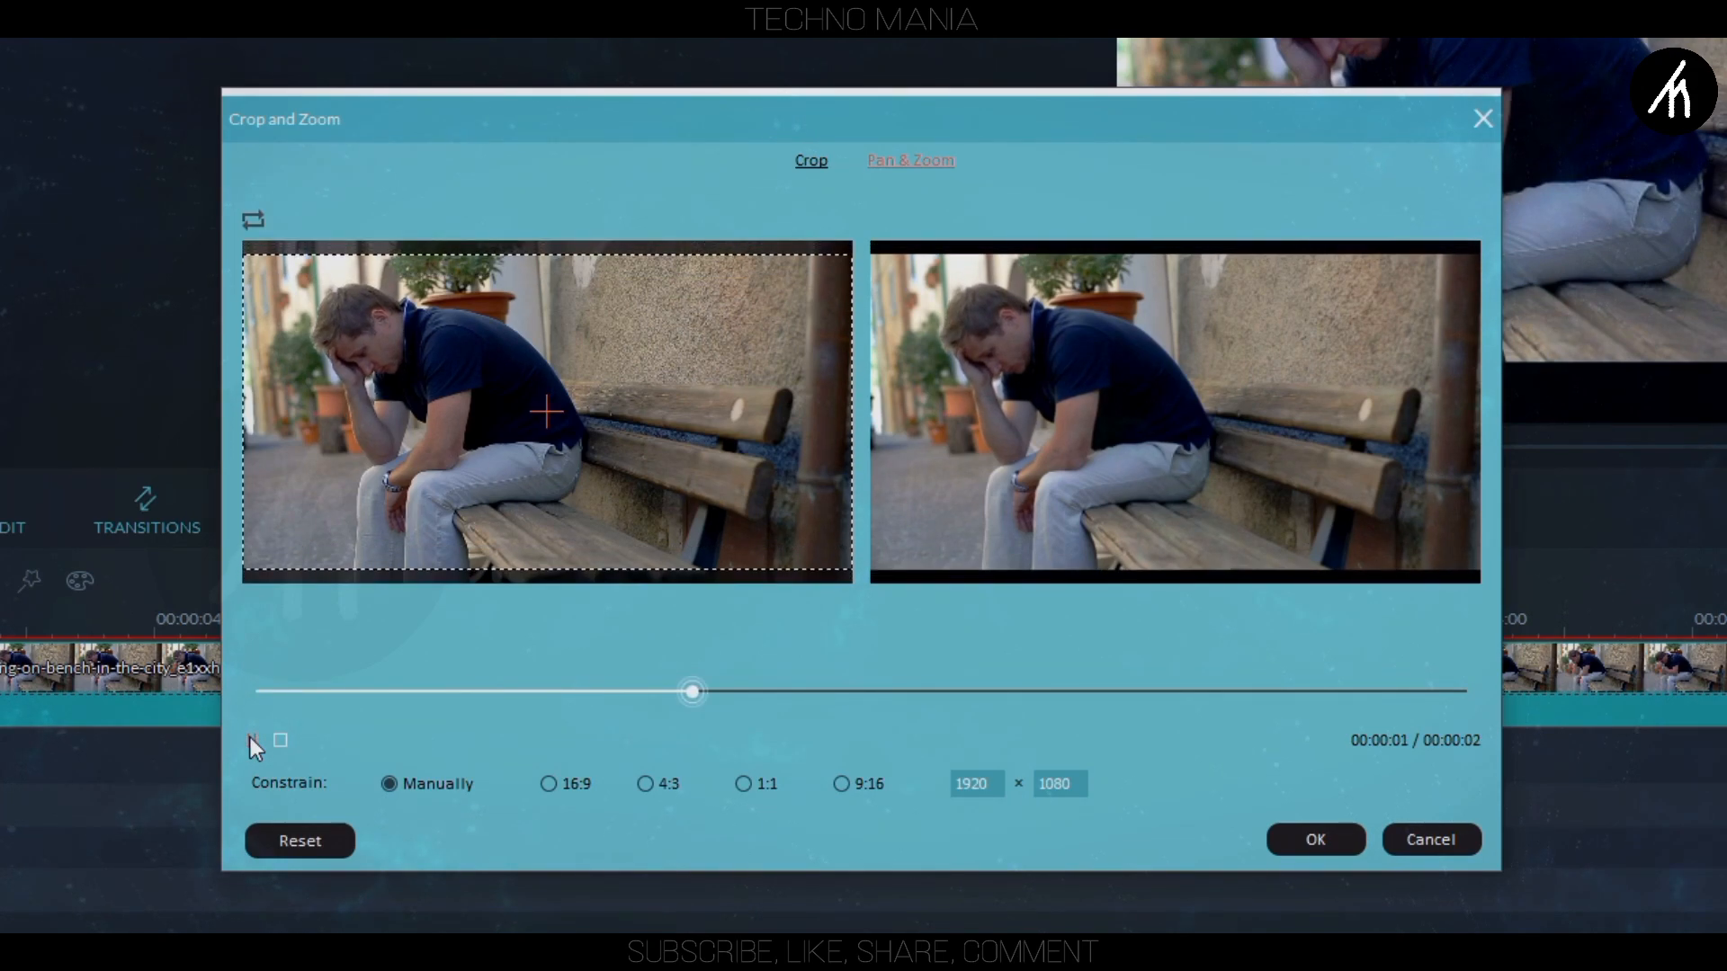
{"action": "left_click_drag", "start_coordinate": [691, 690], "coordinate": [1439, 690]}
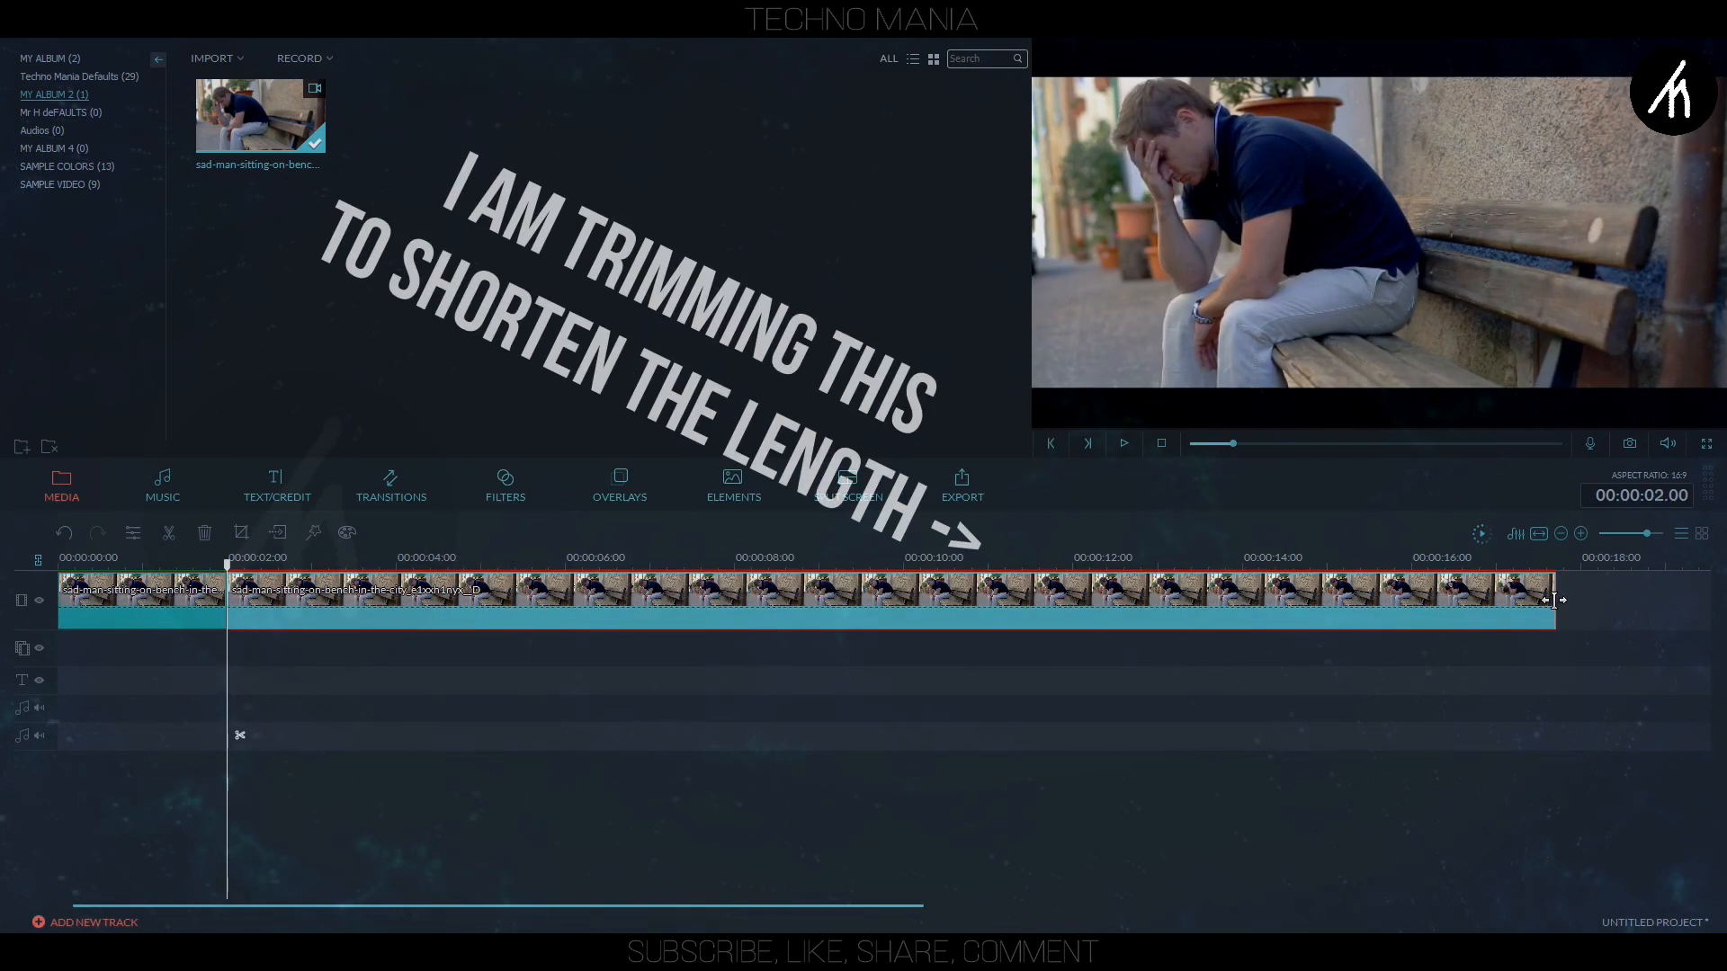
Trim the clip's right edge to end near 12 seconds and bring up the final part's options.
{"action": "left_click_drag", "start_coordinate": [1552, 601], "coordinate": [1080, 601]}
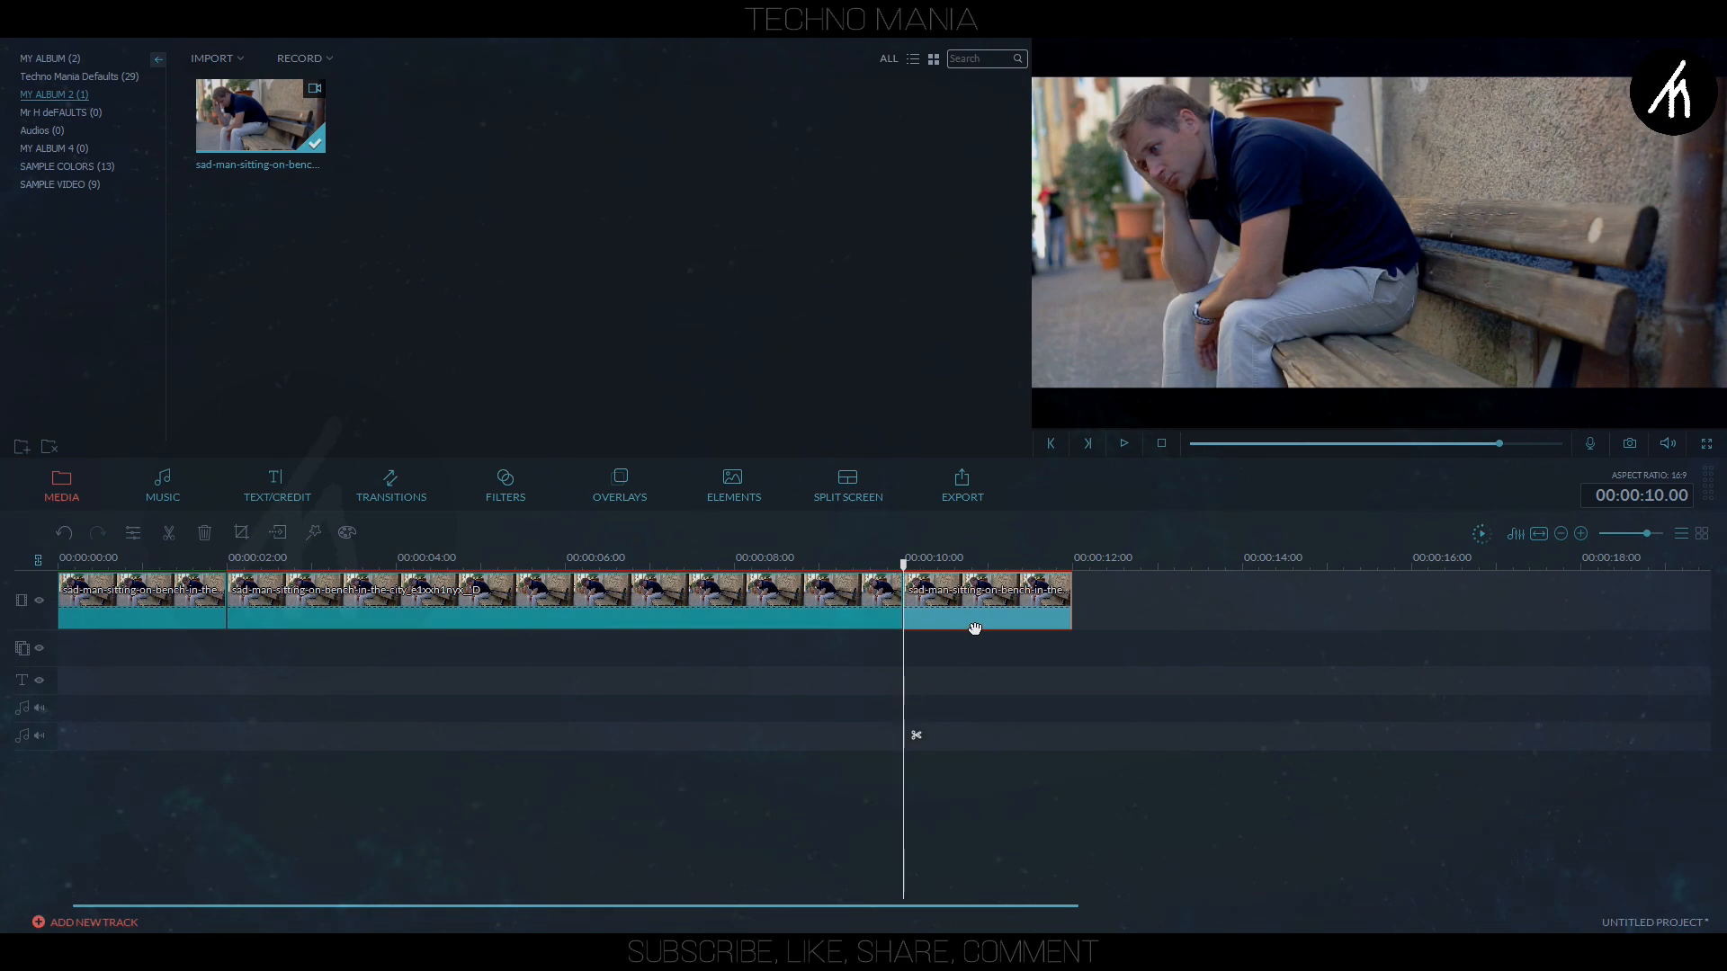
{"action": "right_click", "coordinate": [986, 590]}
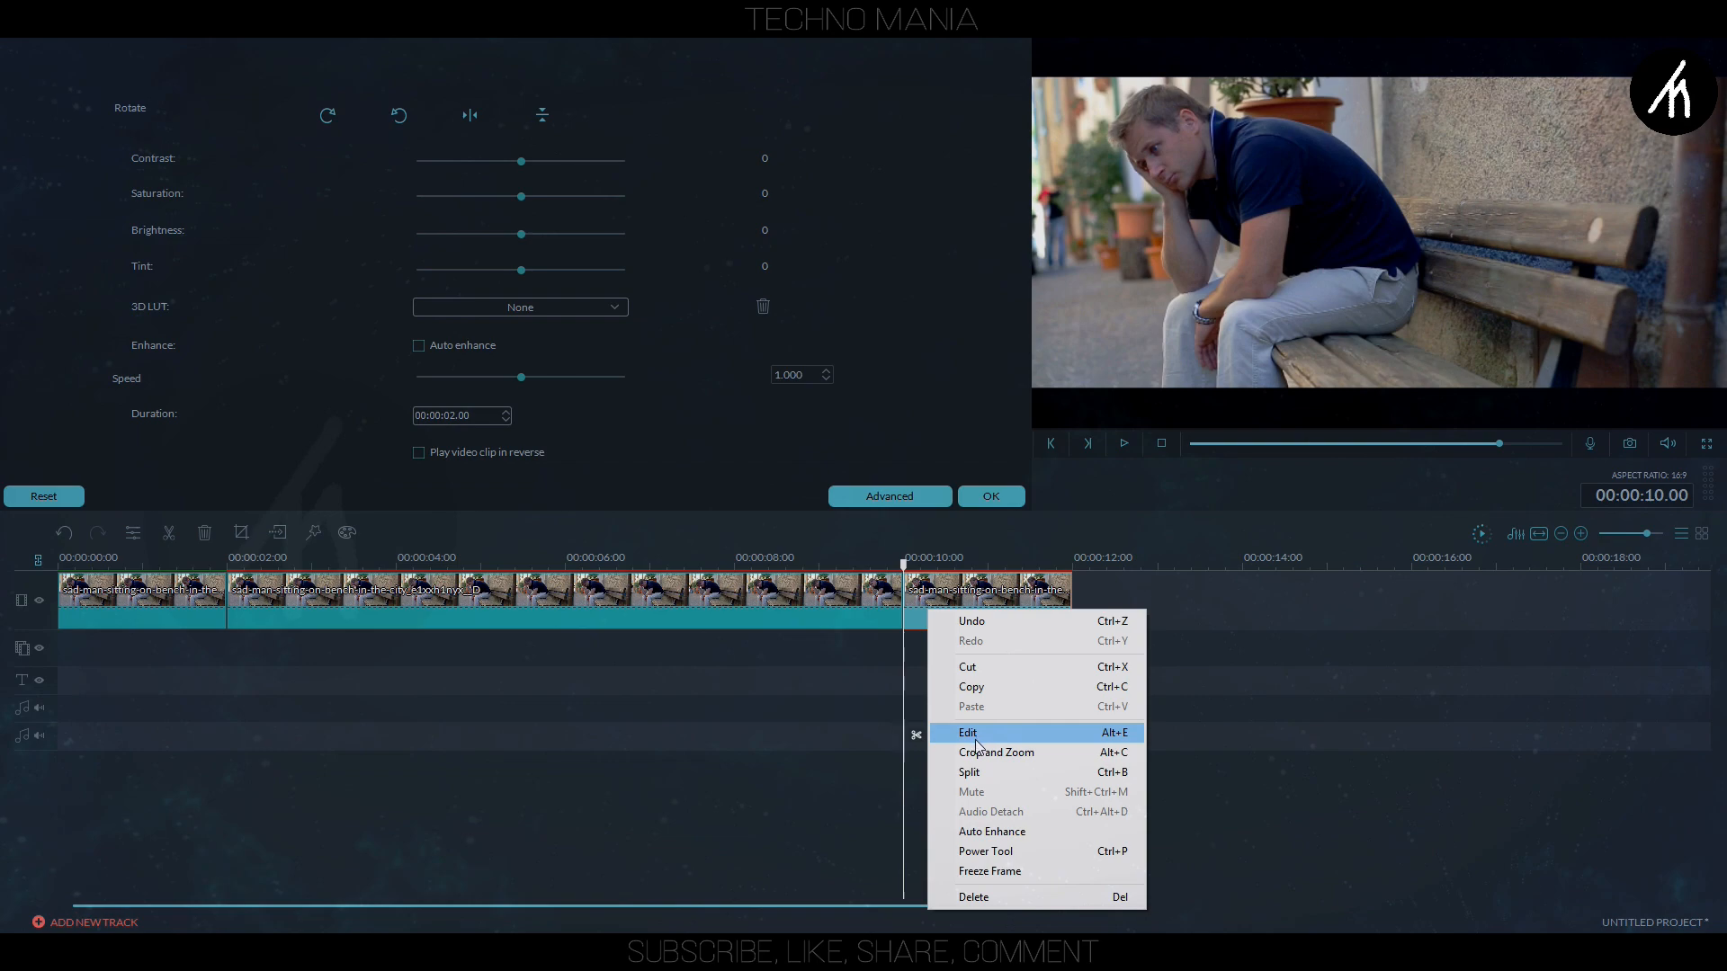
Enter the final part's Edit settings and view Advanced Color Tuning with default values, then close it.
{"action": "left_click", "coordinate": [995, 752]}
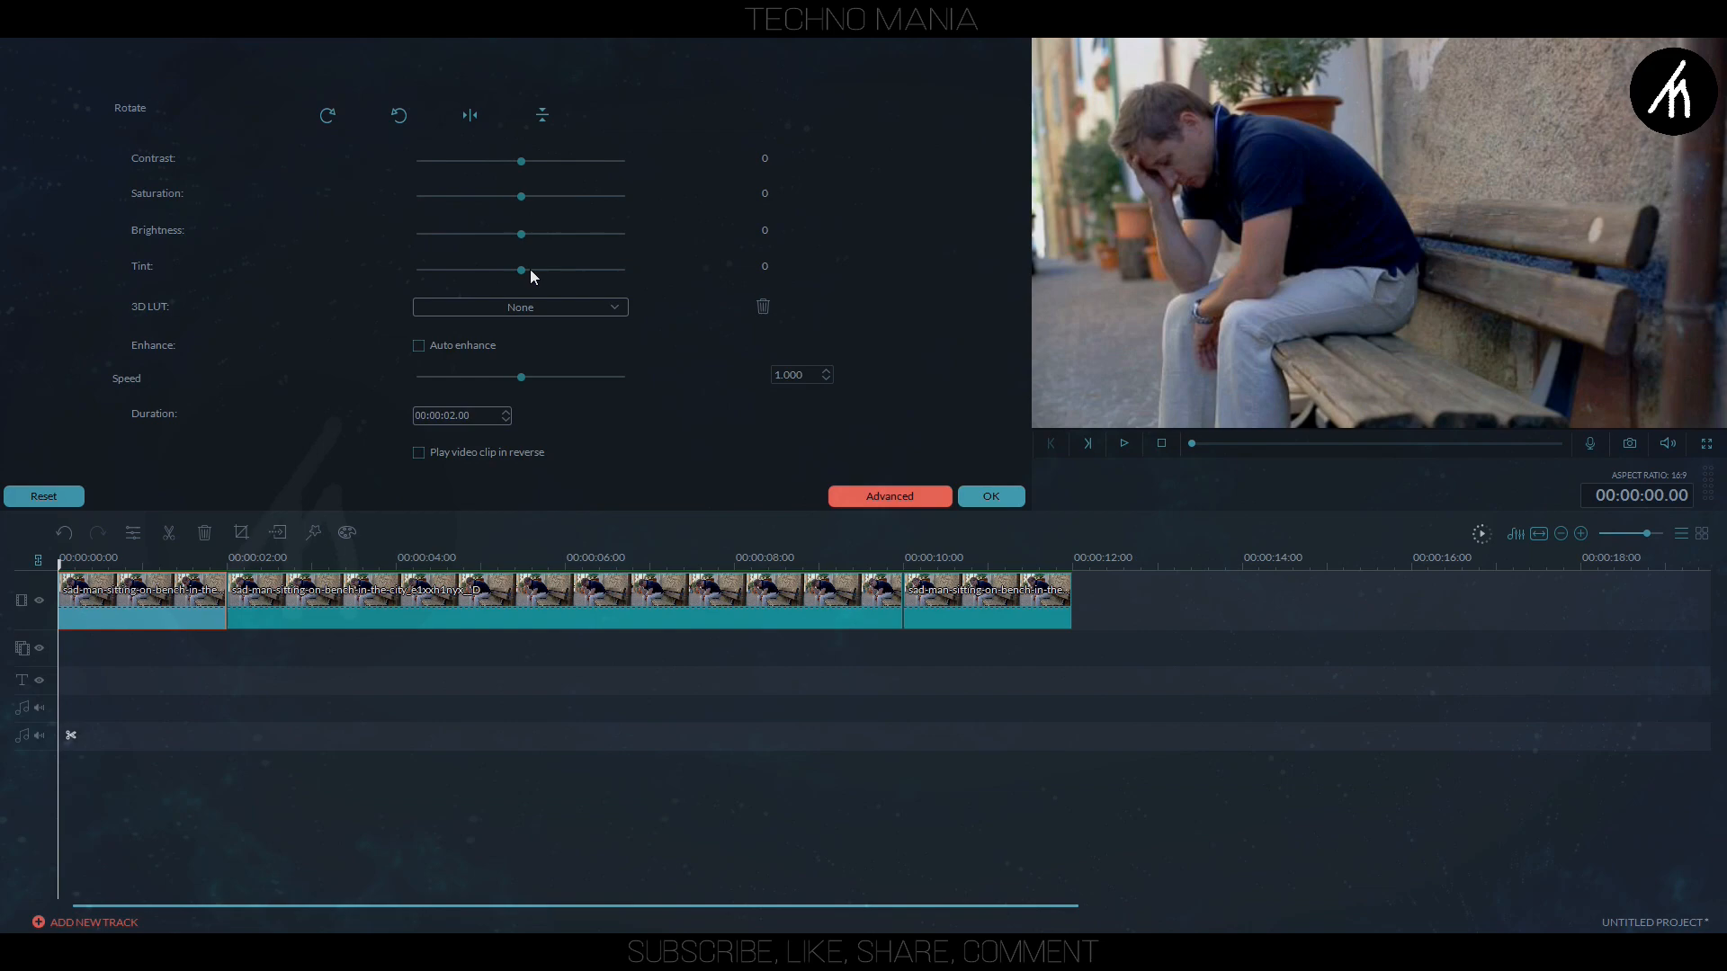
{"action": "left_click", "coordinate": [888, 496]}
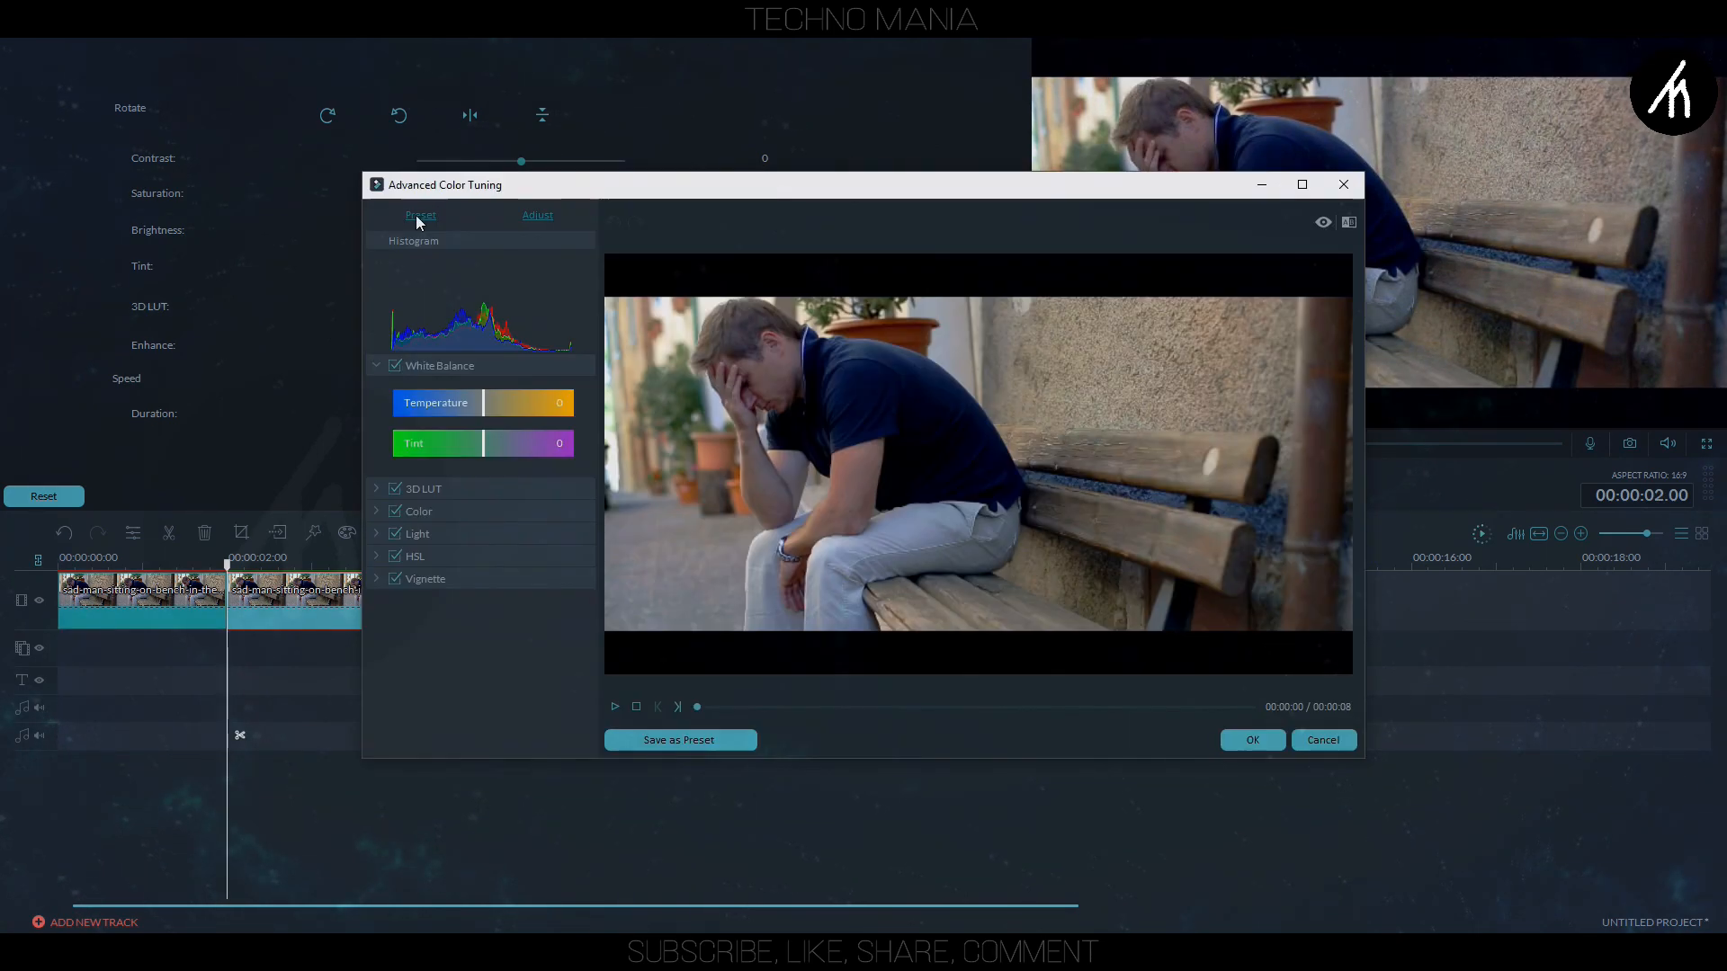
{"action": "left_click", "coordinate": [1322, 739]}
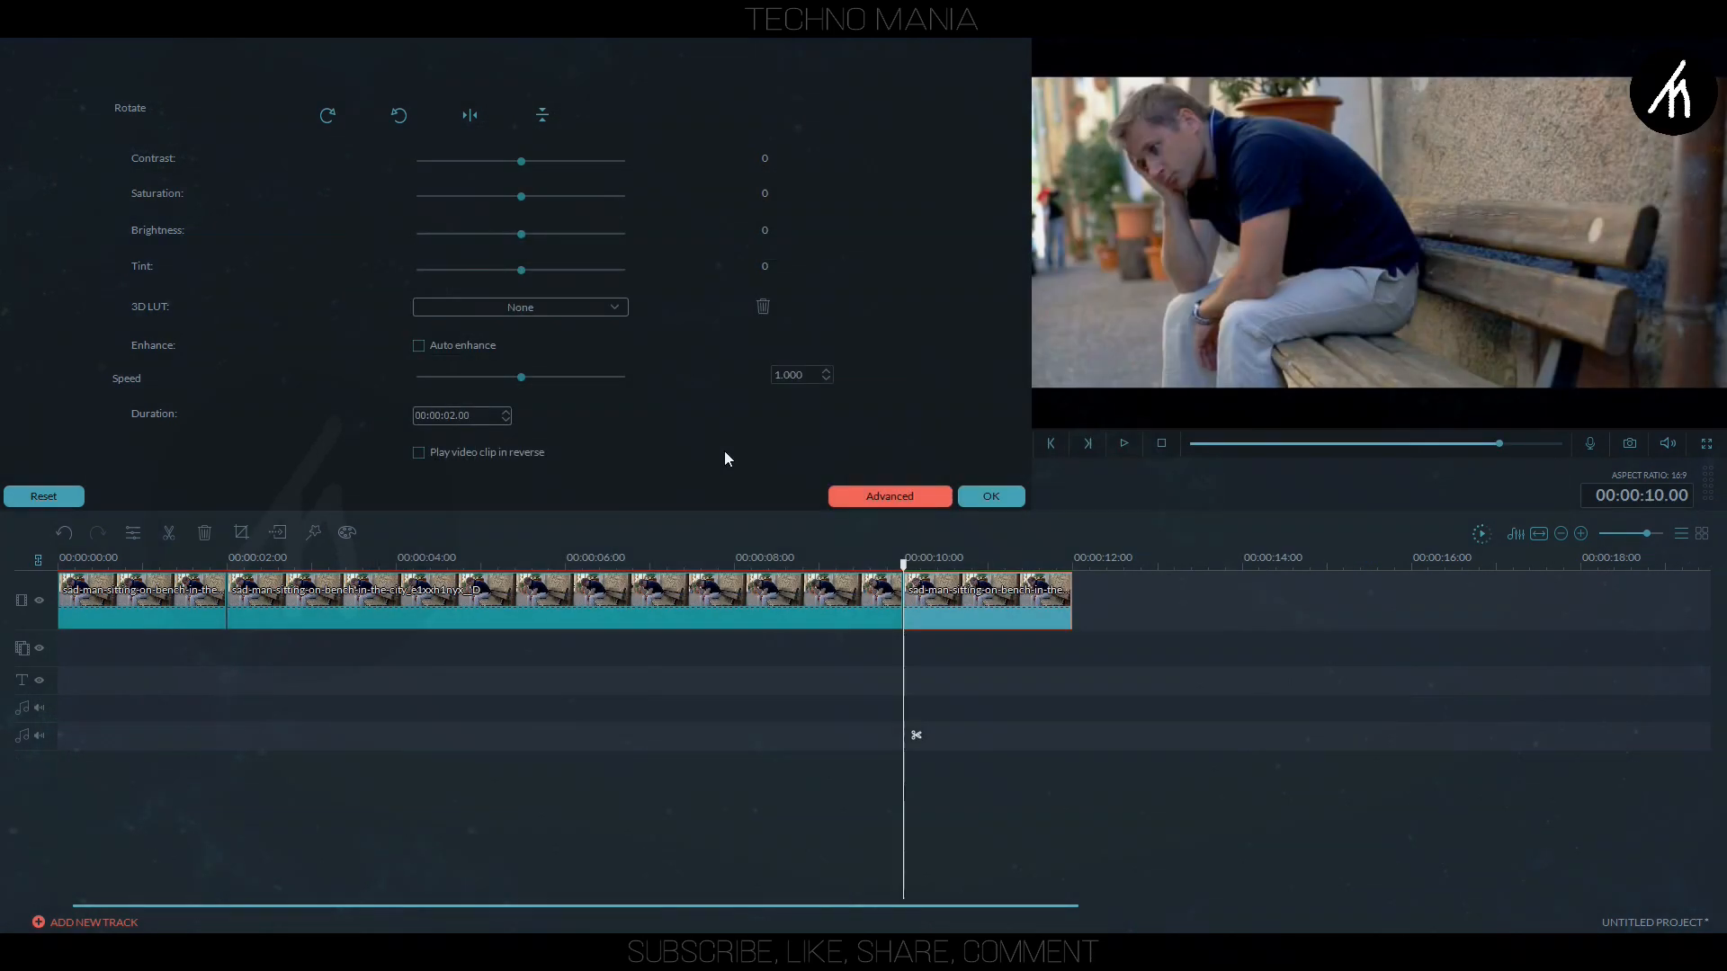